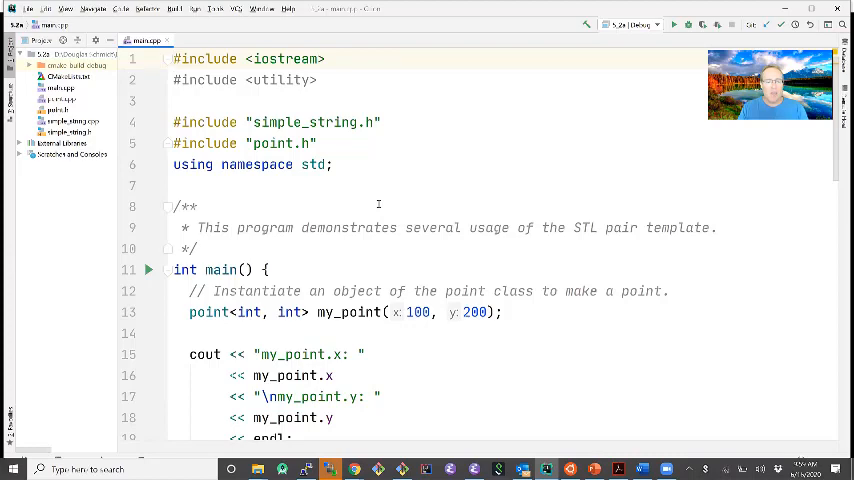
Declare the point class as template<typename T1, typename T2> in point.h
scroll("down", 3)
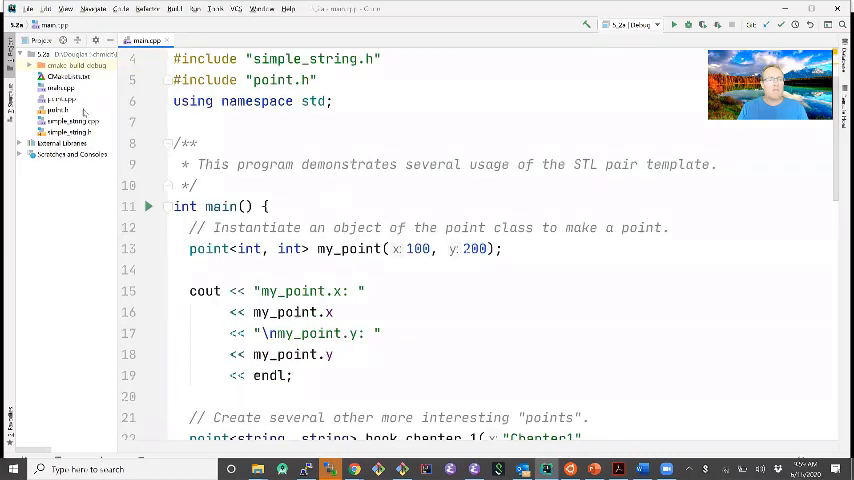
right_click(70, 110)
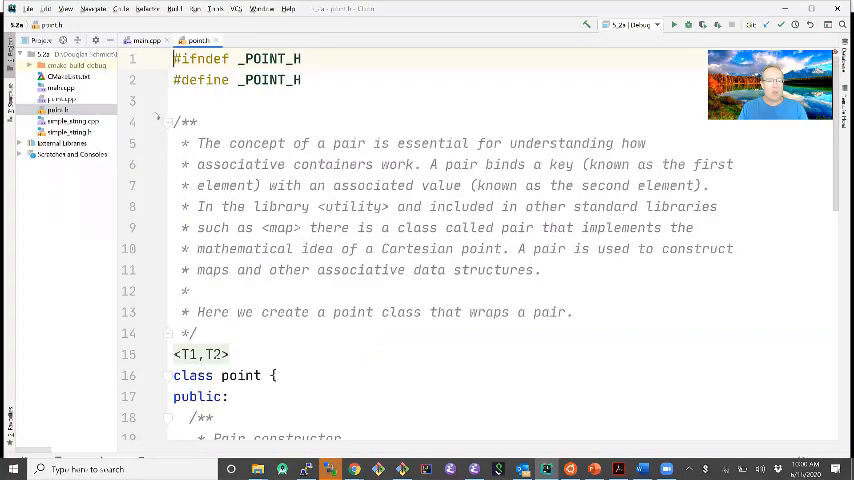
scroll("down", 3)
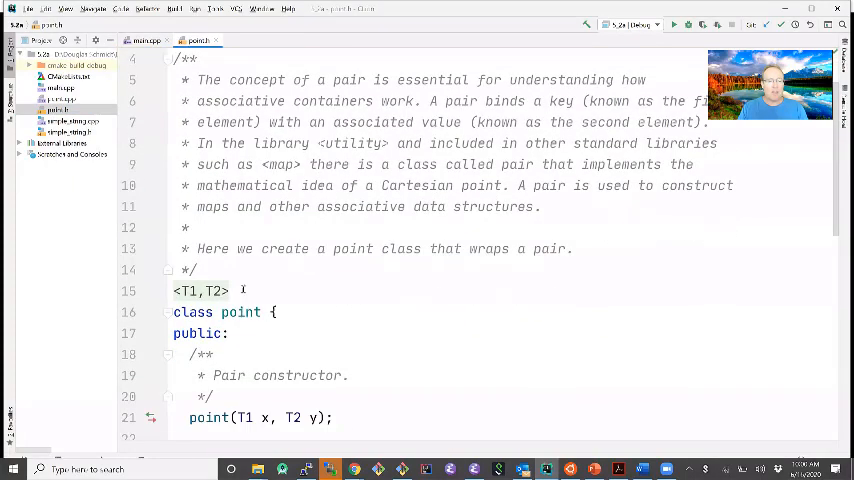
type("template<typename T1, typename T2>")
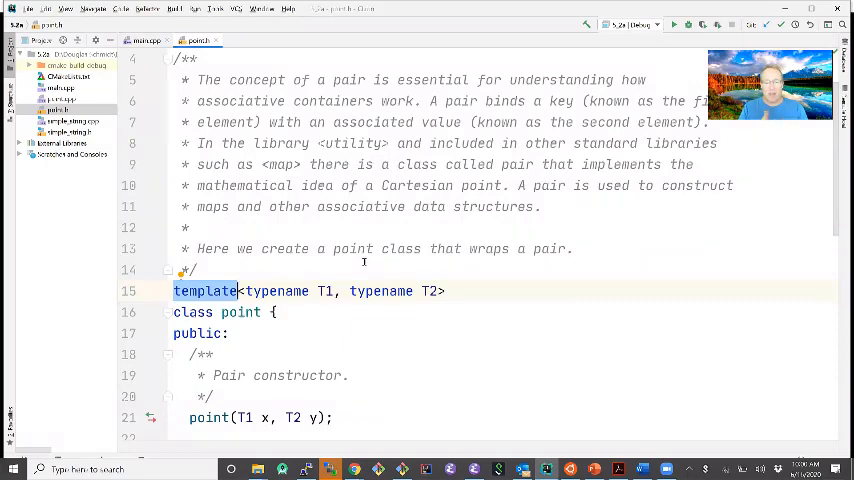
mouse_move(444, 274)
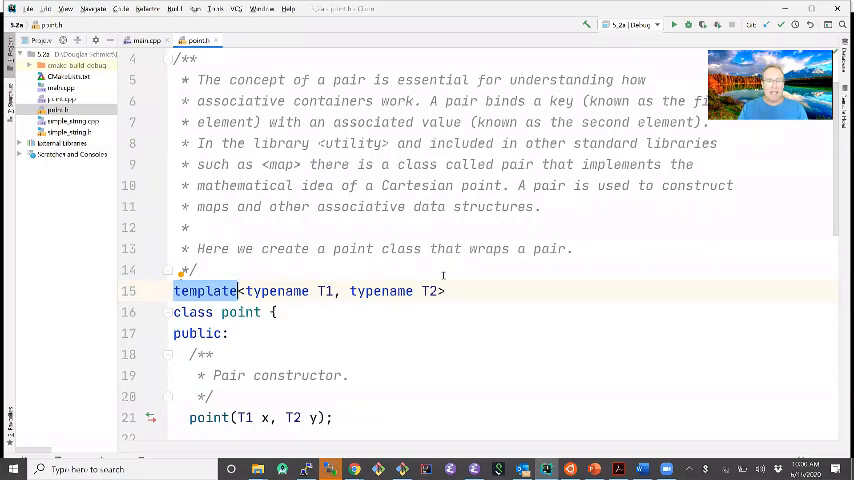
Review the point class down to its private std::pair<T1, T2> member and mark the pair type
scroll("down", 3)
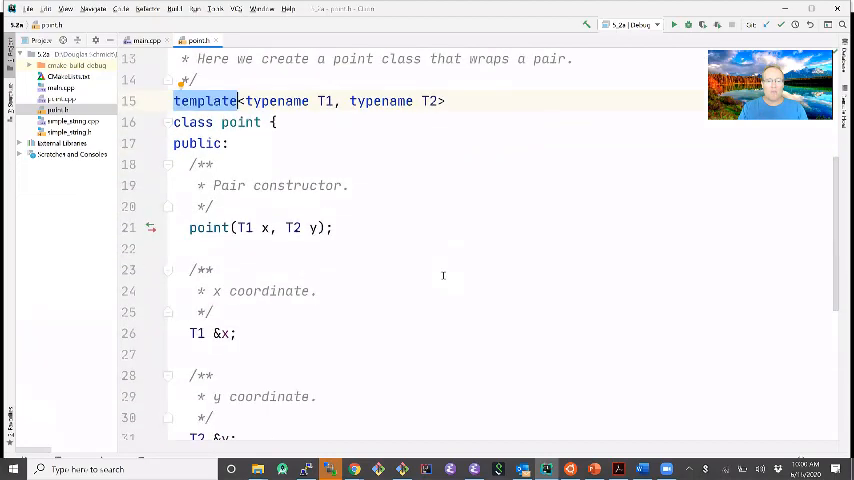
scroll("down", 3)
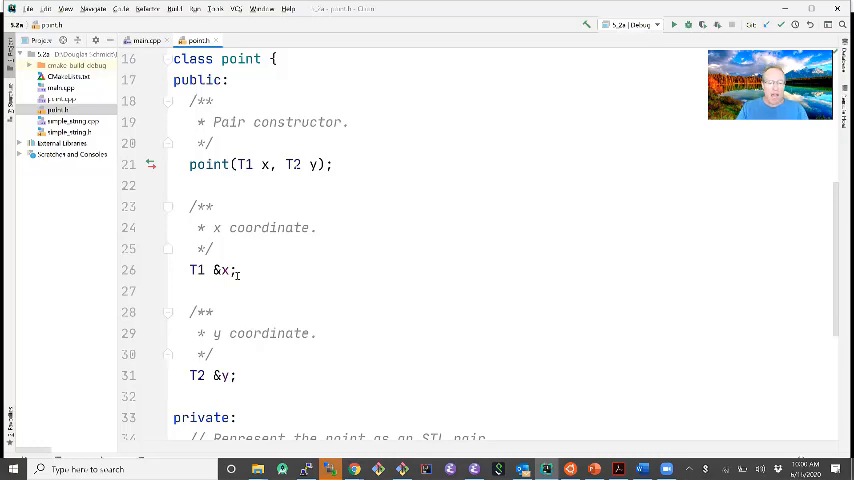
scroll("down", 3)
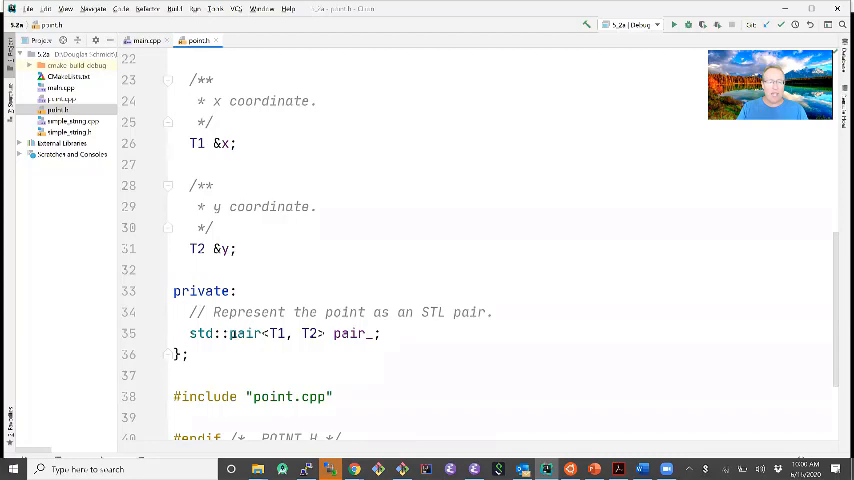
double_click(244, 332)
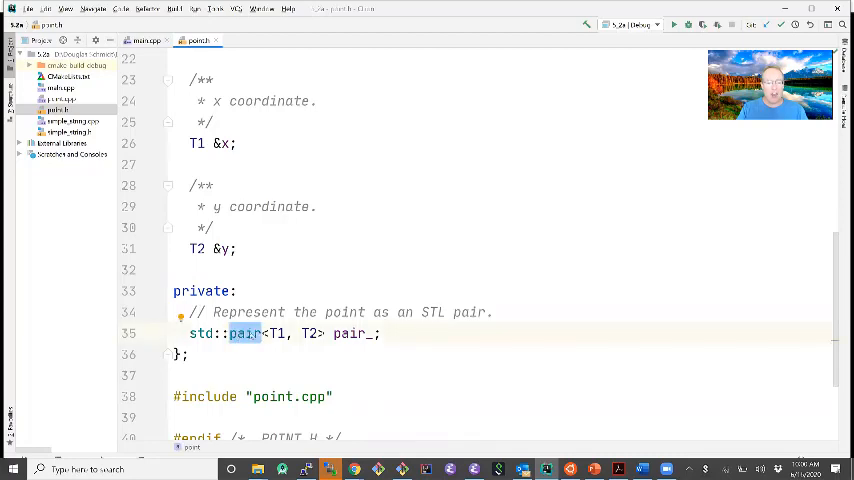
mouse_move(278, 332)
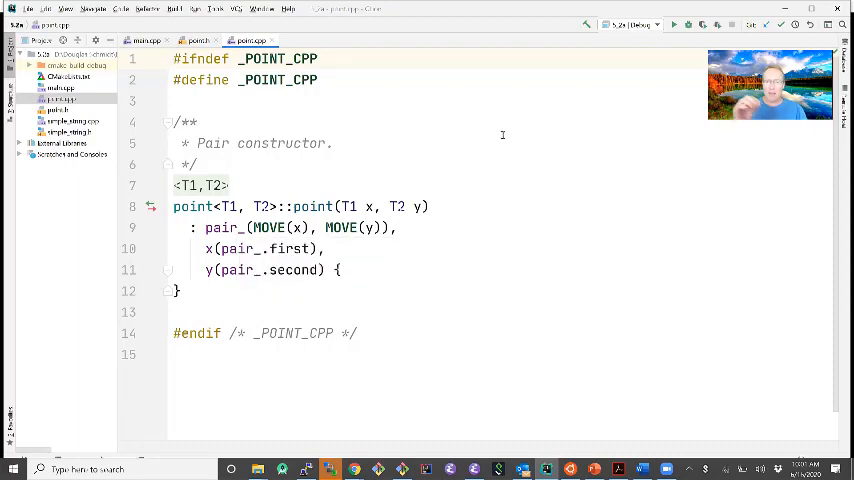
mouse_move(464, 156)
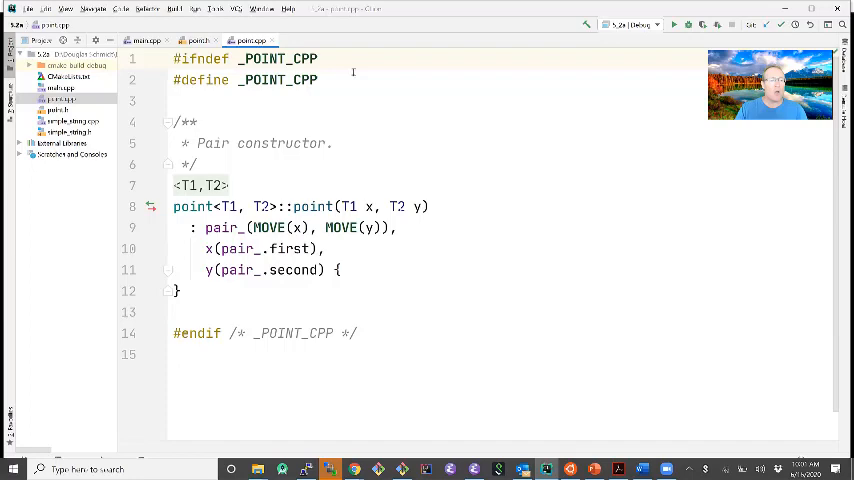
Switch from point.cpp's MOVE constructor back to main.cpp with my_point(100, 200)
left_click(60, 88)
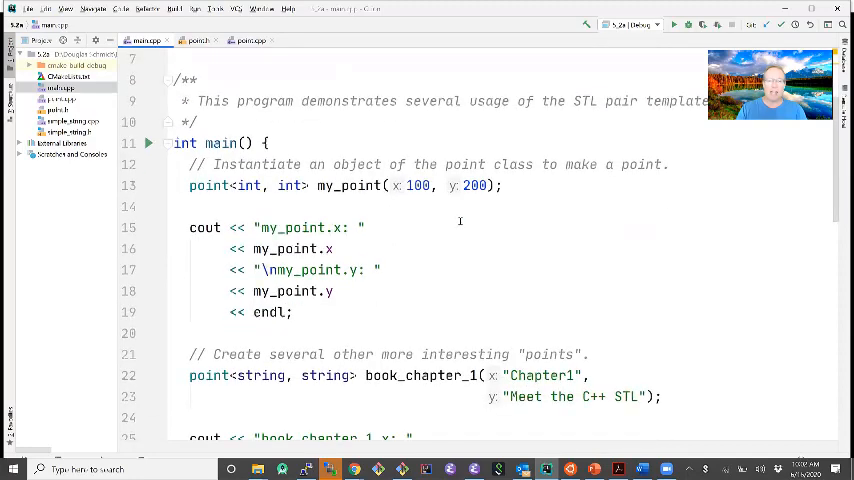
Mark the my_point and book_chapter_1 object names in main.cpp and review their output statements
double_click(348, 186)
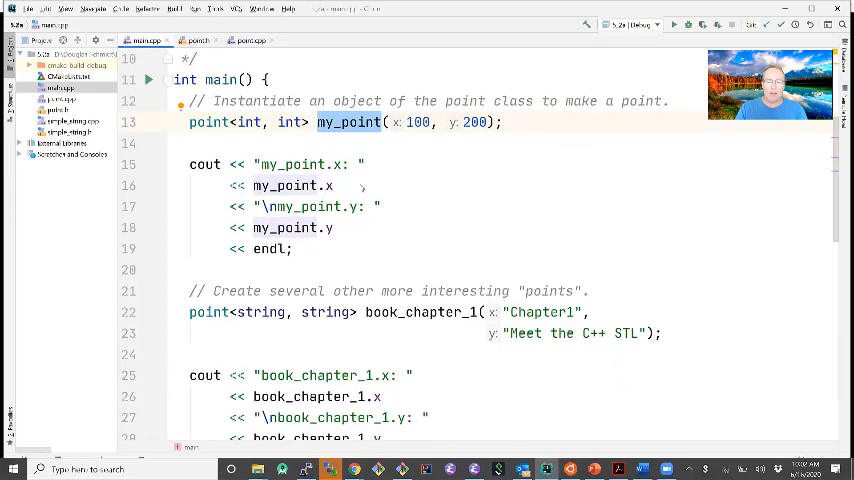
scroll("down", 3)
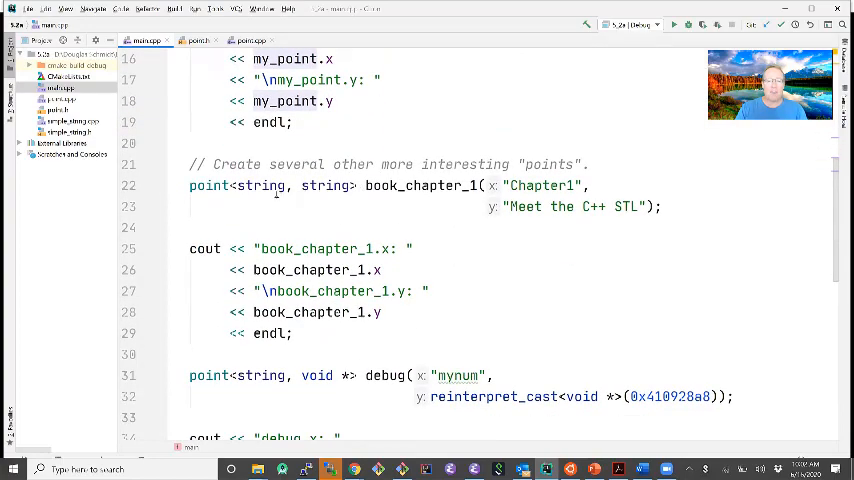
double_click(420, 184)
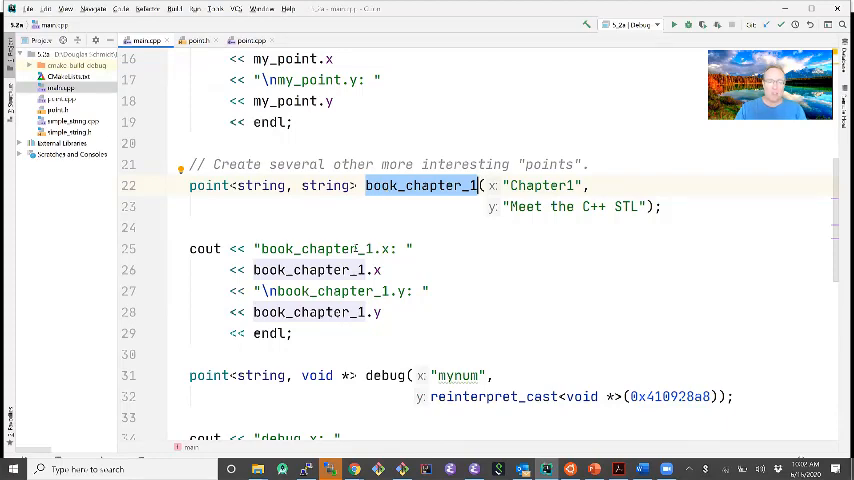
left_click(384, 248)
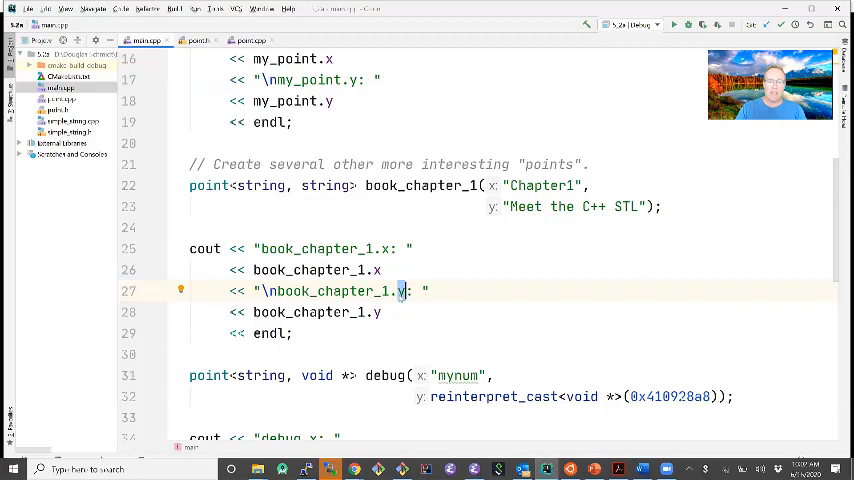
scroll("down", 3)
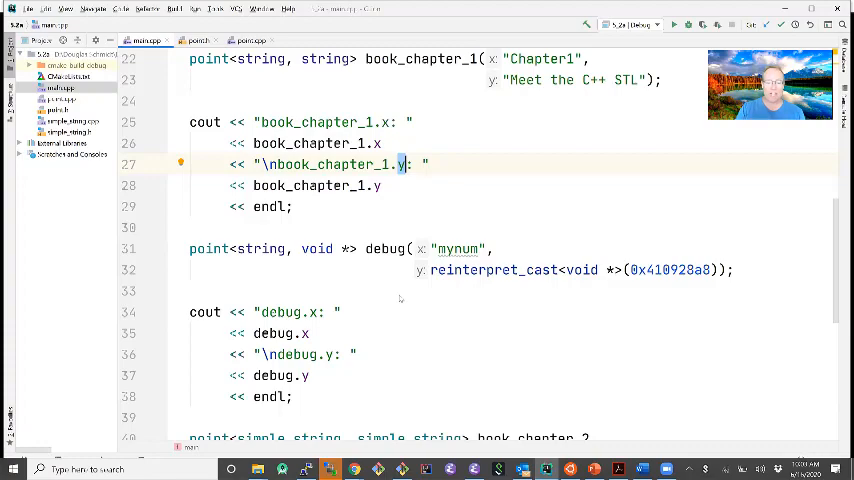
scroll("down", 3)
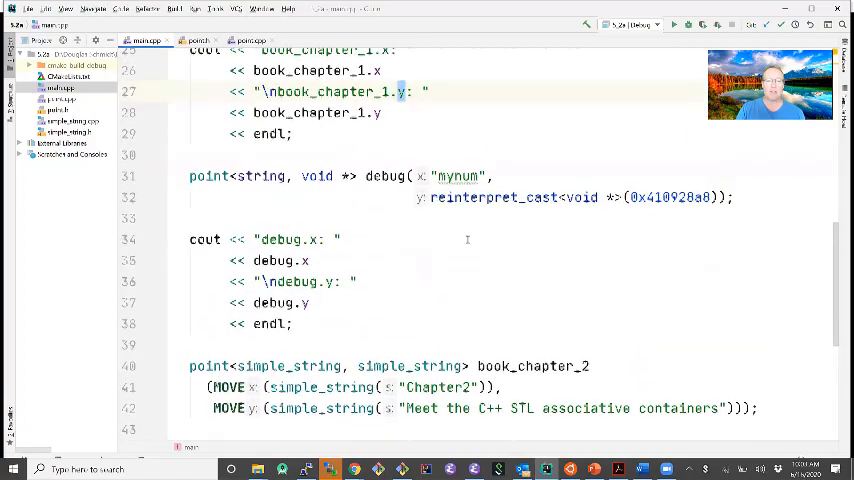
scroll("up", 3)
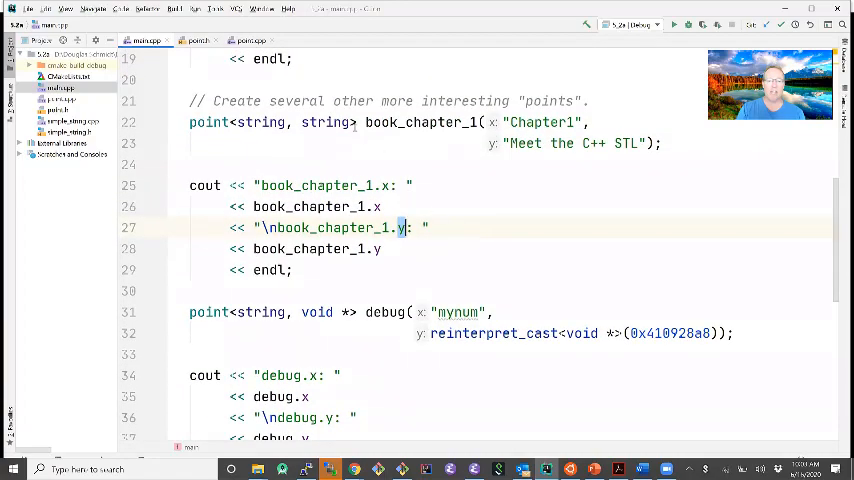
scroll("down", 3)
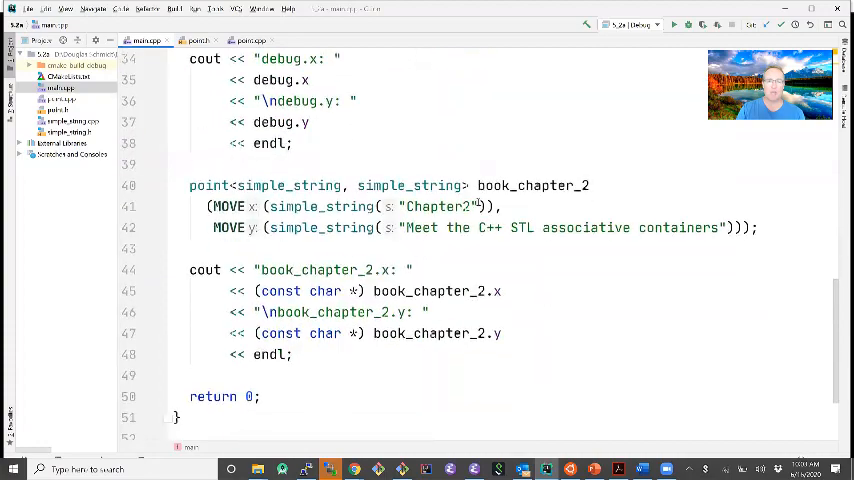
double_click(320, 206)
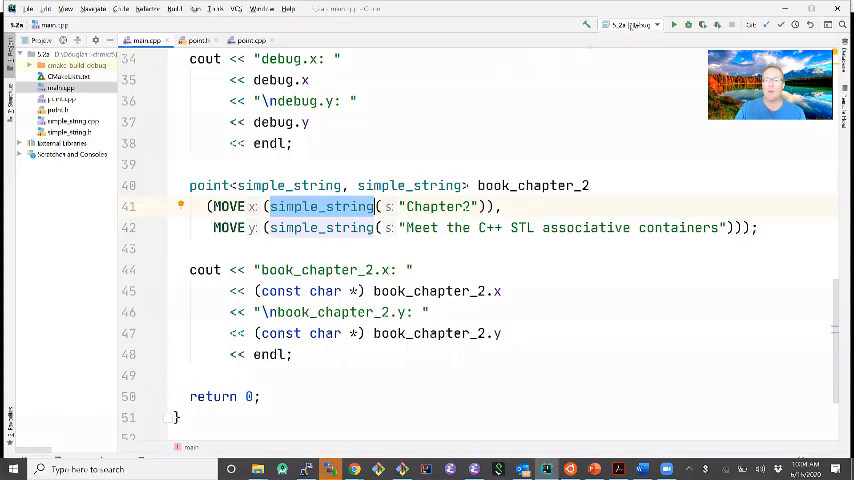
Run the program with no CMake options set and close the build settings, getting exit code 0
left_click(674, 24)
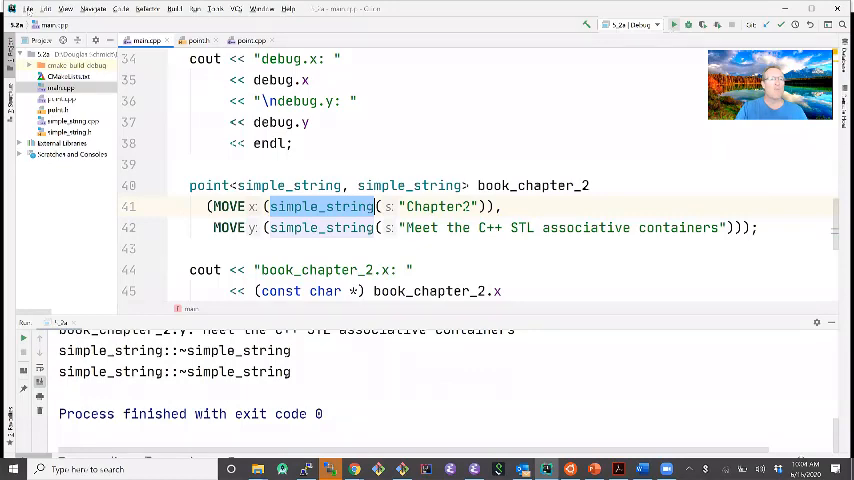
mouse_move(264, 168)
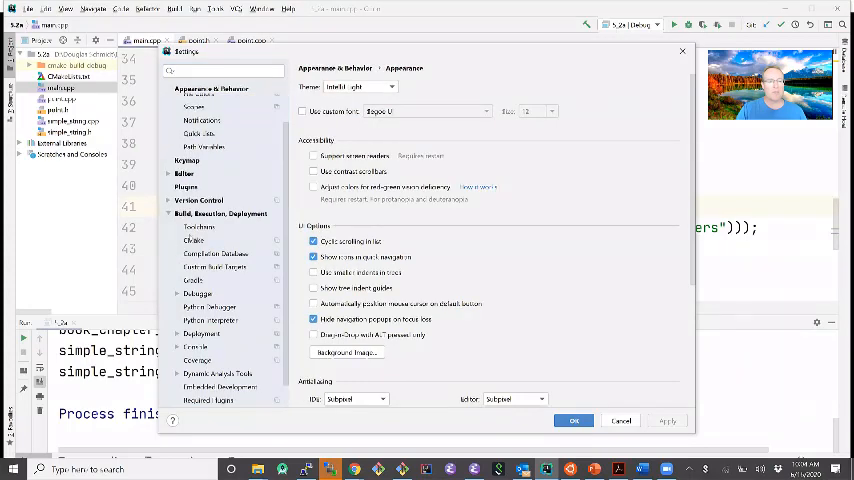
left_click(194, 240)
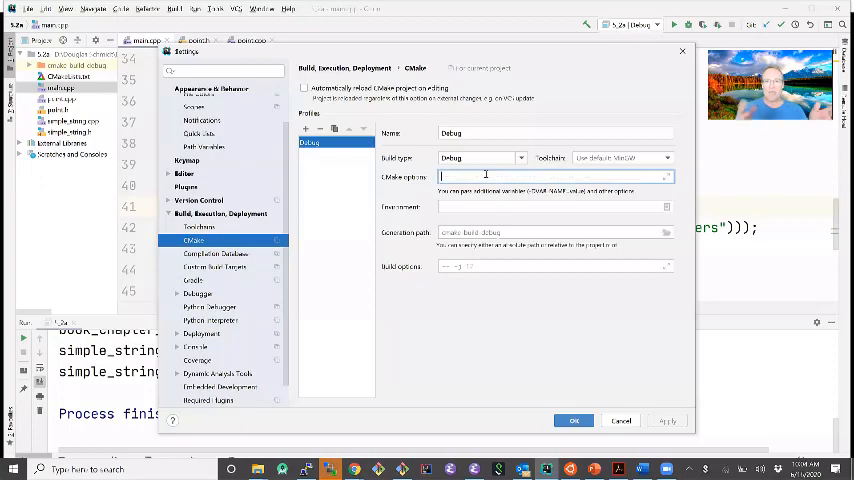
left_click(572, 420)
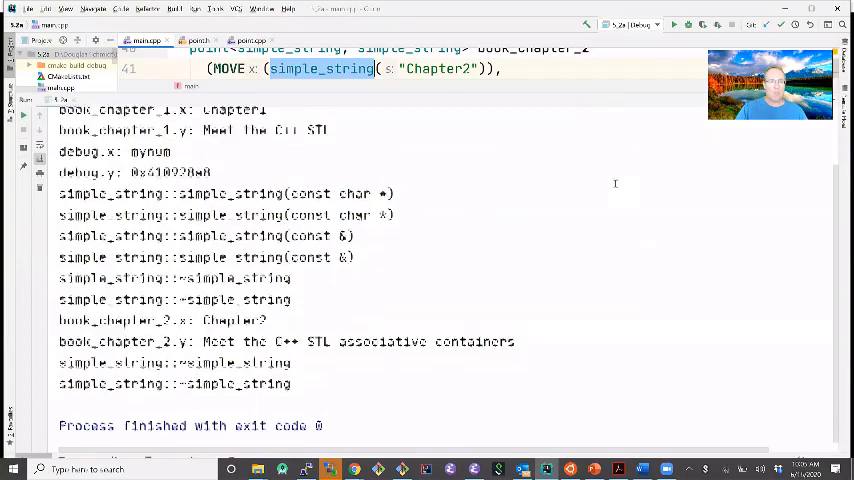
scroll("up", 3)
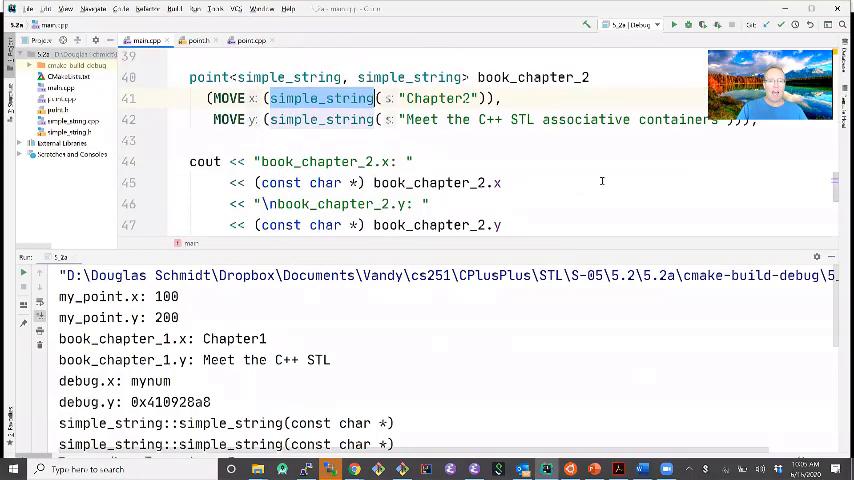
scroll("up", 3)
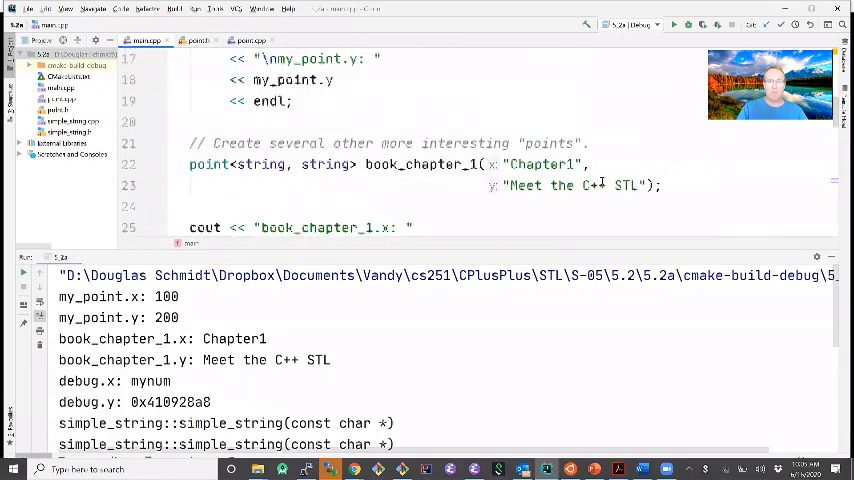
scroll("up", 3)
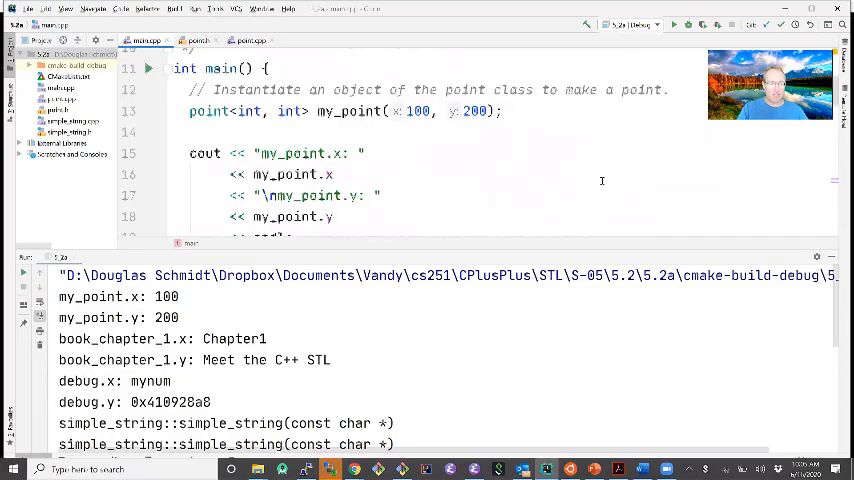
scroll("down", 3)
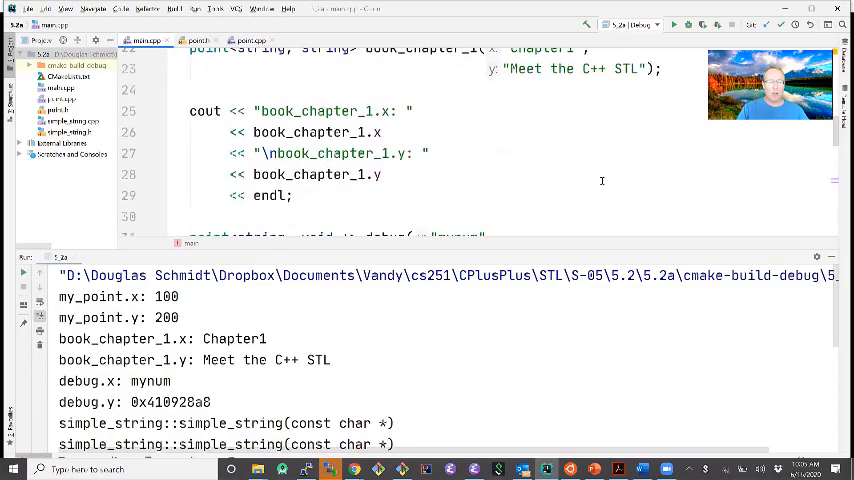
scroll("down", 3)
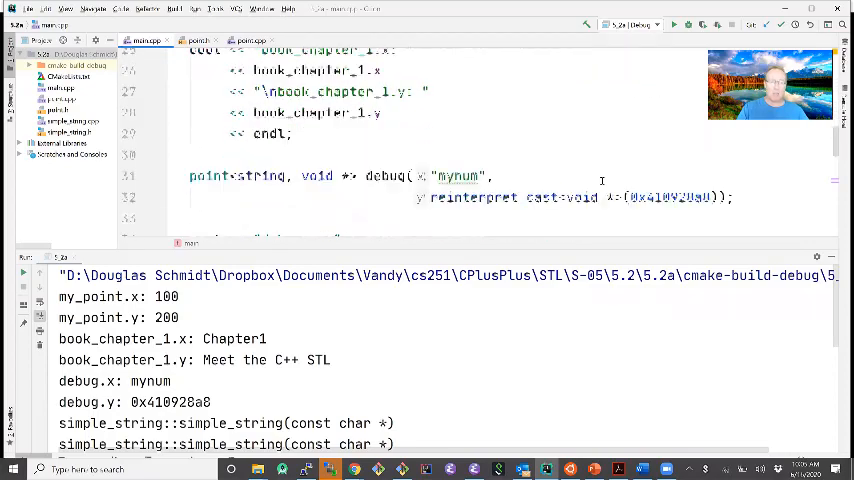
scroll("down", 3)
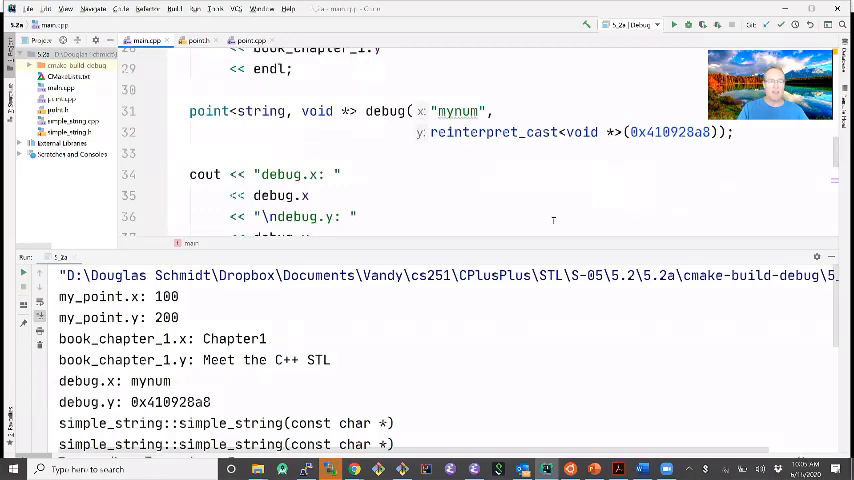
mouse_move(512, 180)
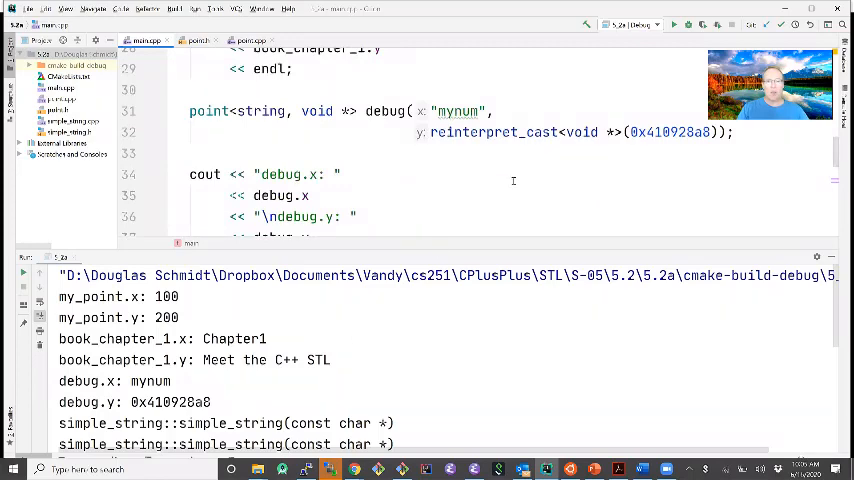
mouse_move(426, 348)
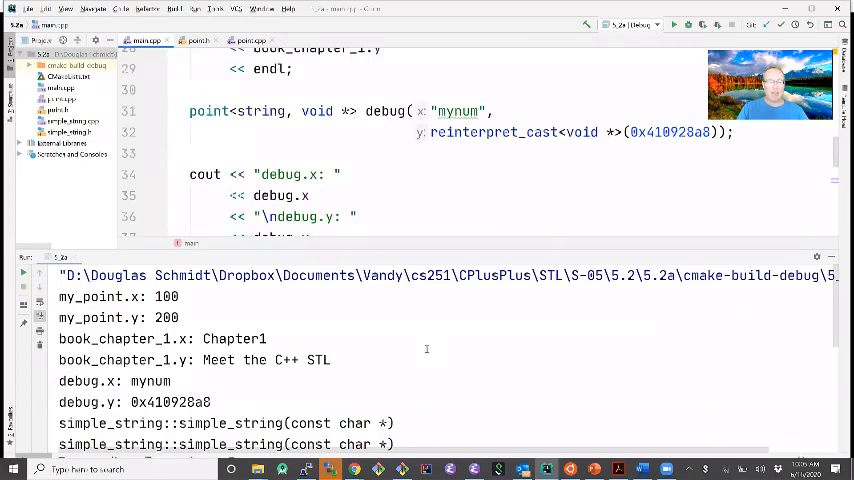
scroll("down", 3)
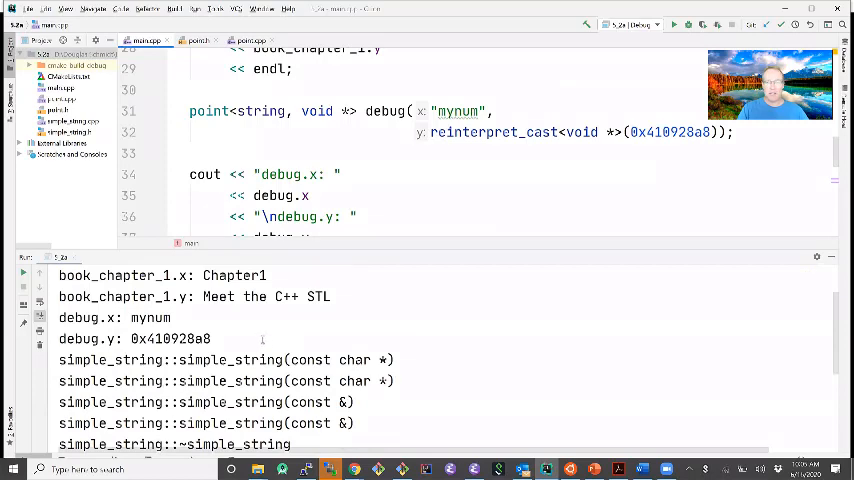
mouse_move(364, 340)
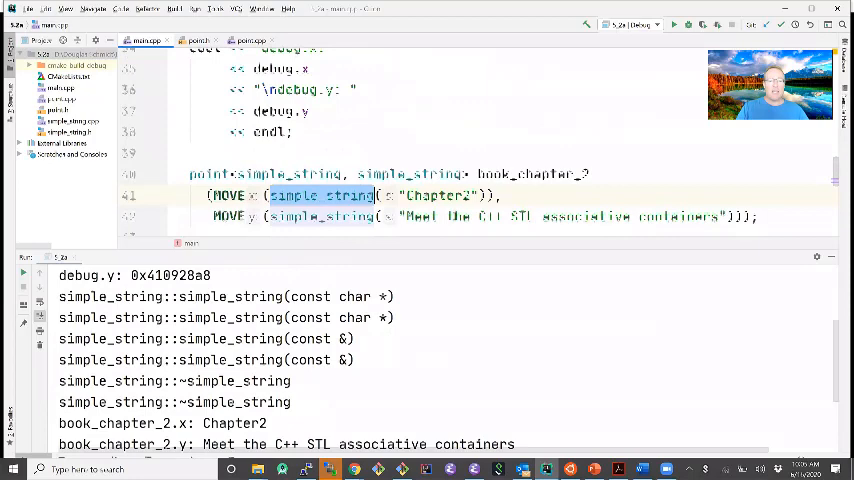
scroll("down", 3)
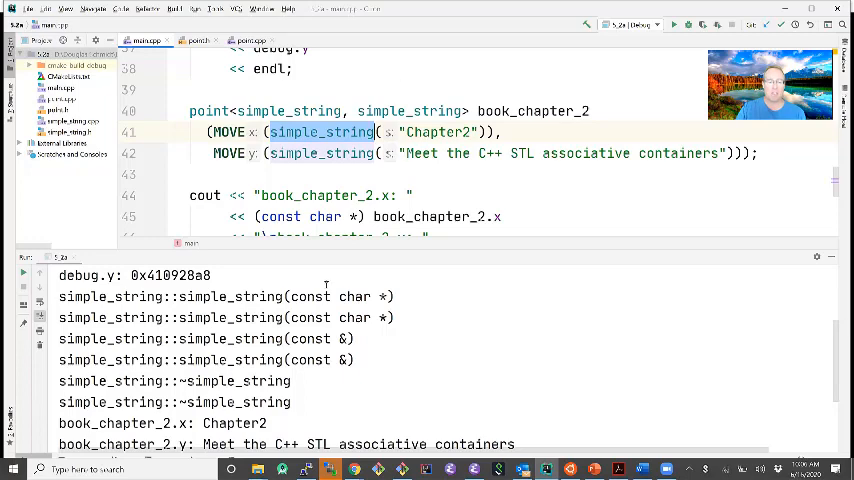
double_click(230, 338)
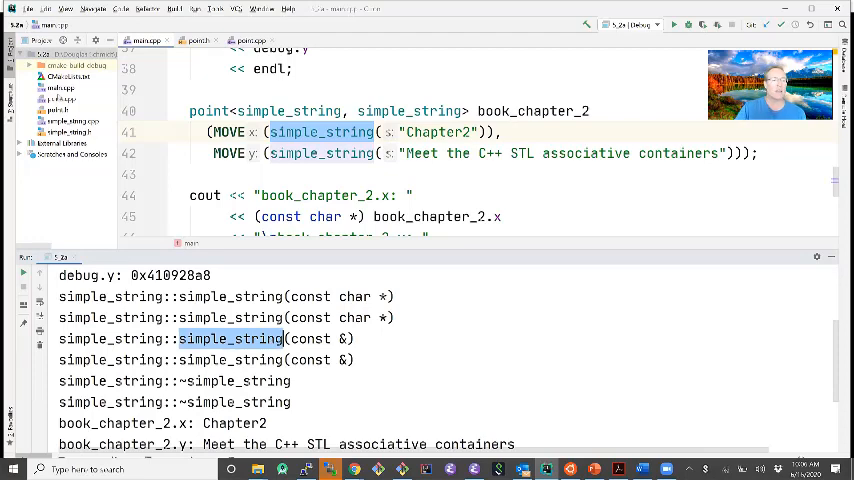
Show point.cpp's constructor passing MOVE(x) and MOVE(y) into pair_ beside the copy-constructor output
left_click(244, 40)
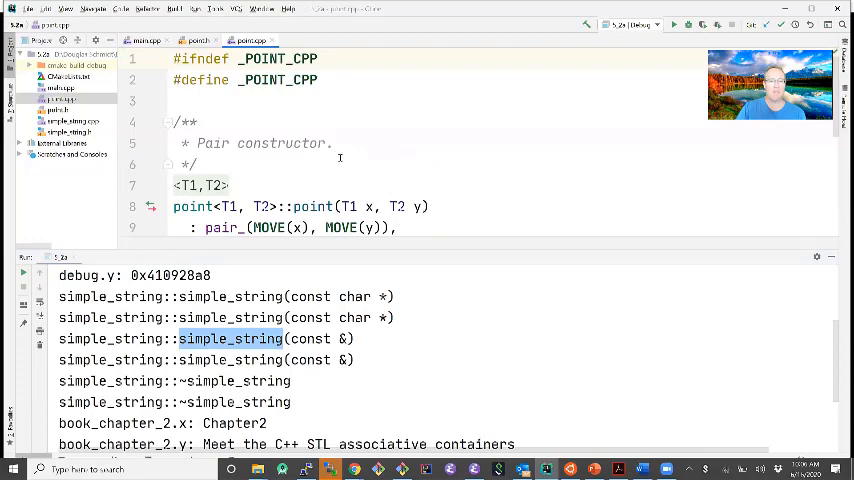
scroll("down", 3)
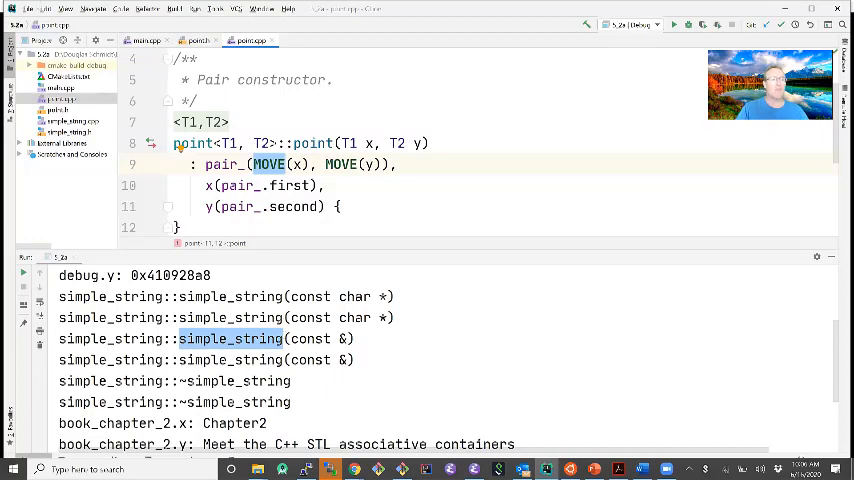
left_click(14, 8)
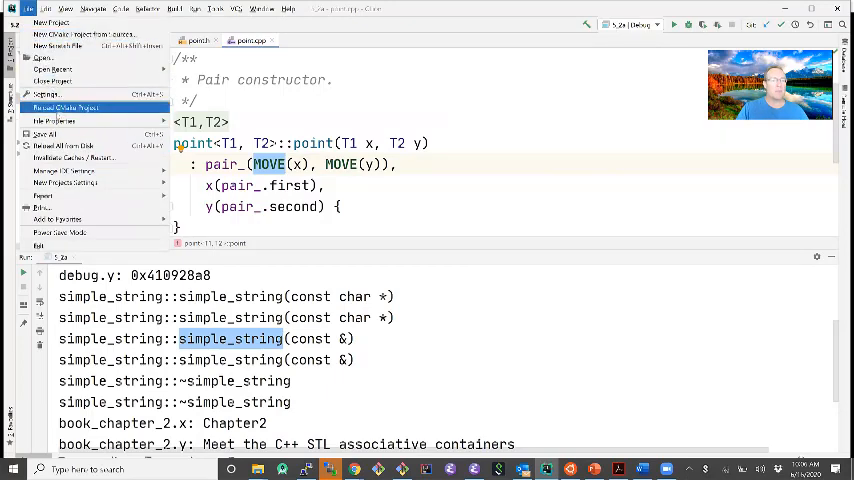
Define -DMOVE=1 in the CMake options, apply it and rerun the program
left_click(44, 92)
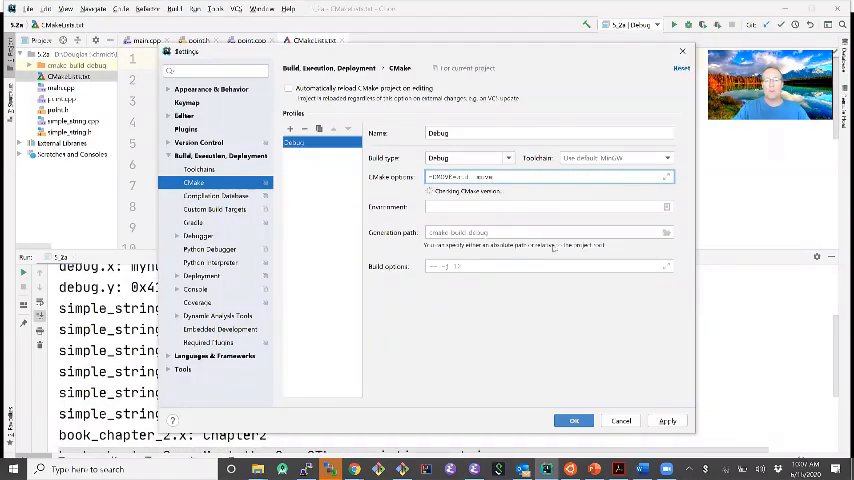
left_click(572, 420)
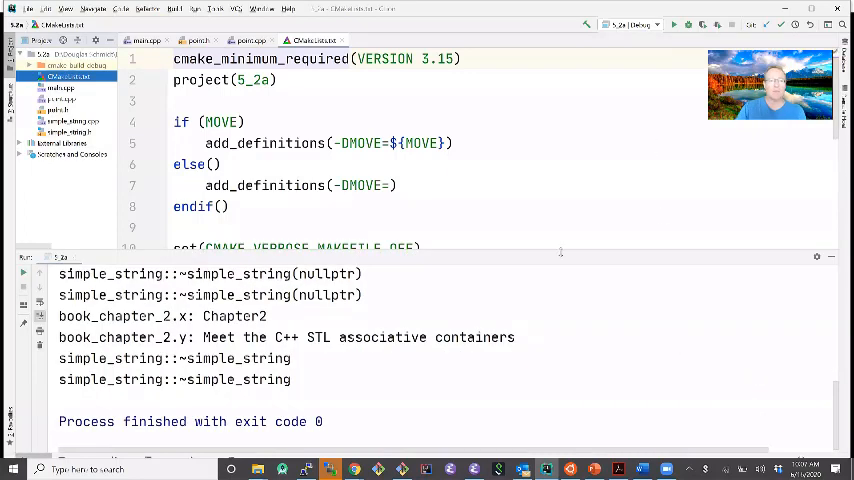
Compare main.cpp with the rerun output, marking the simple_string && move-constructor calls for book_chapter_2
left_click(144, 40)
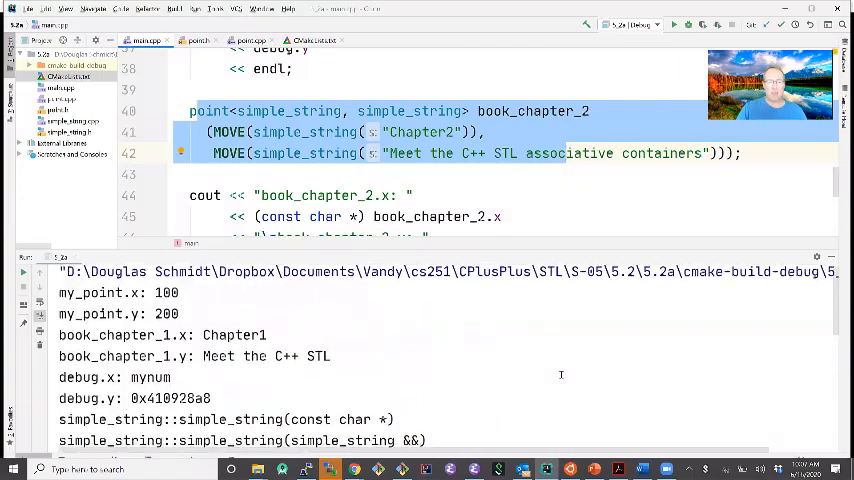
scroll("down", 3)
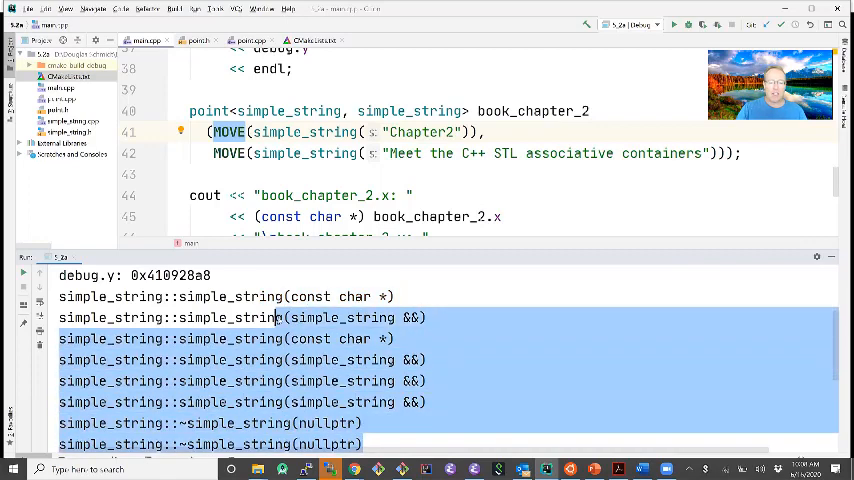
left_click(224, 296)
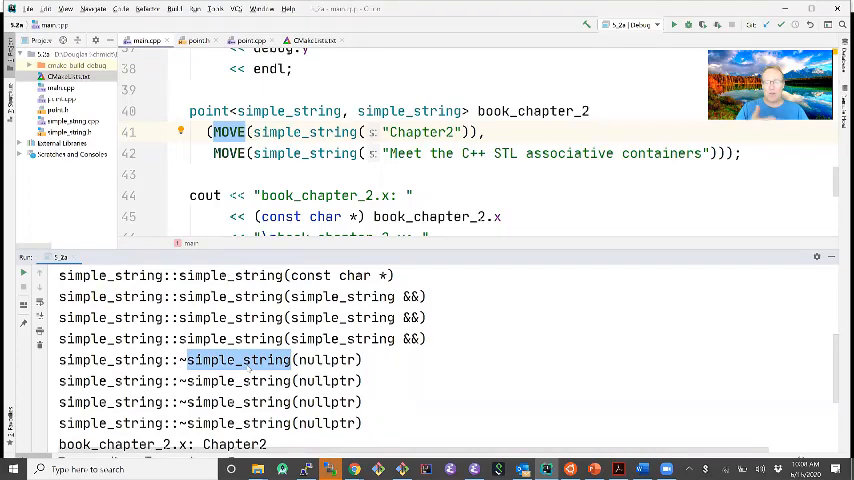
scroll("down", 3)
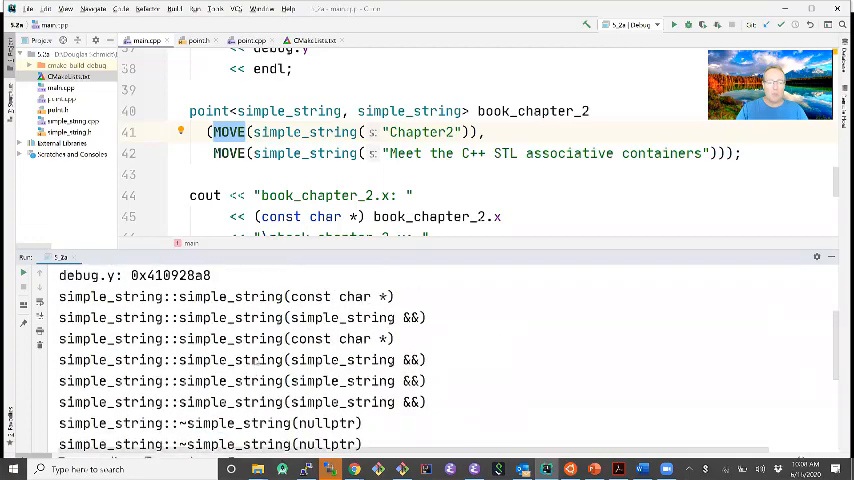
double_click(232, 296)
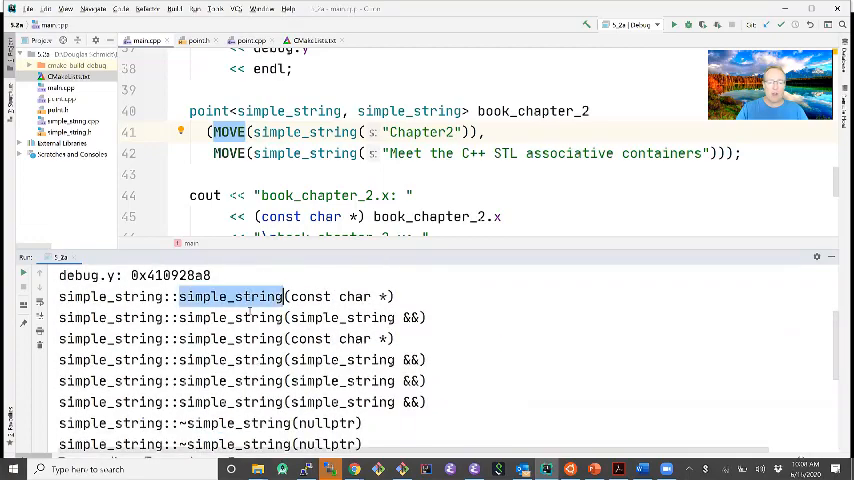